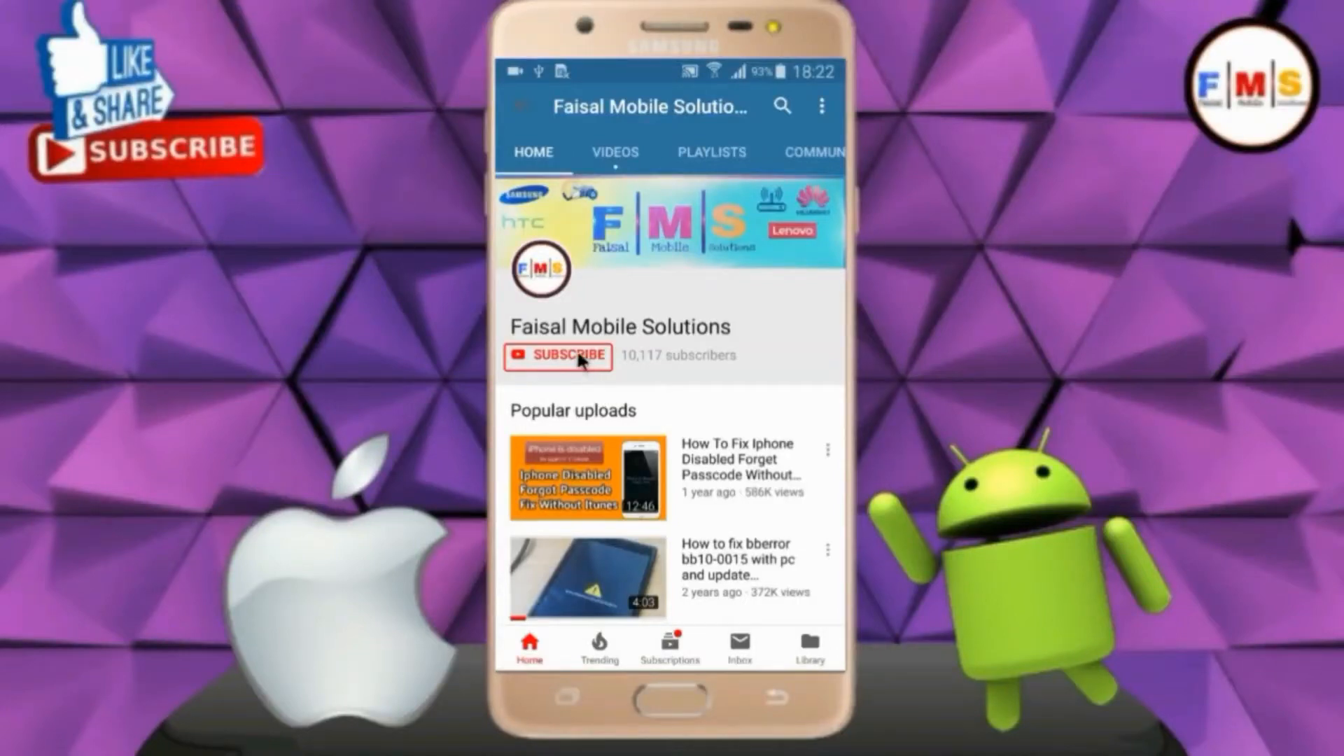
- Subscribe to the Faisal Mobile Solutions channel with all notifications turned on via the bell
click(557, 356)
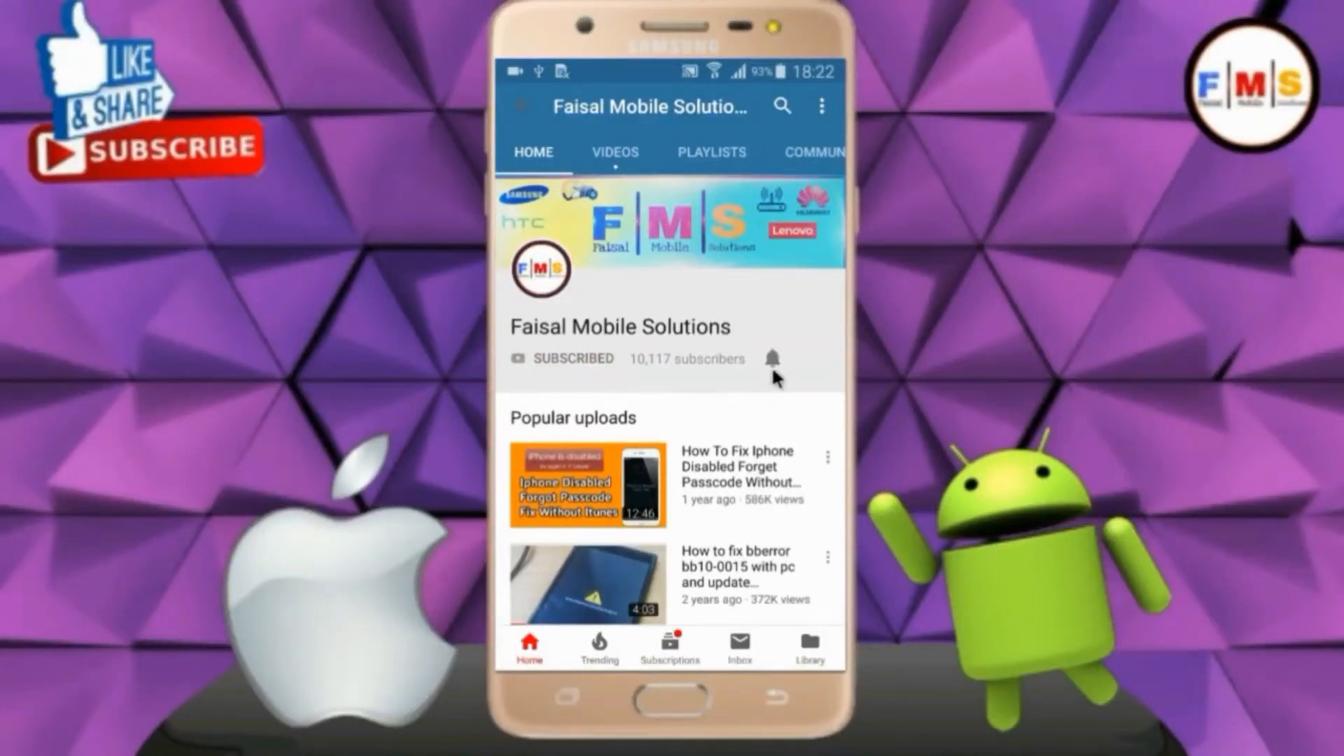
click(772, 358)
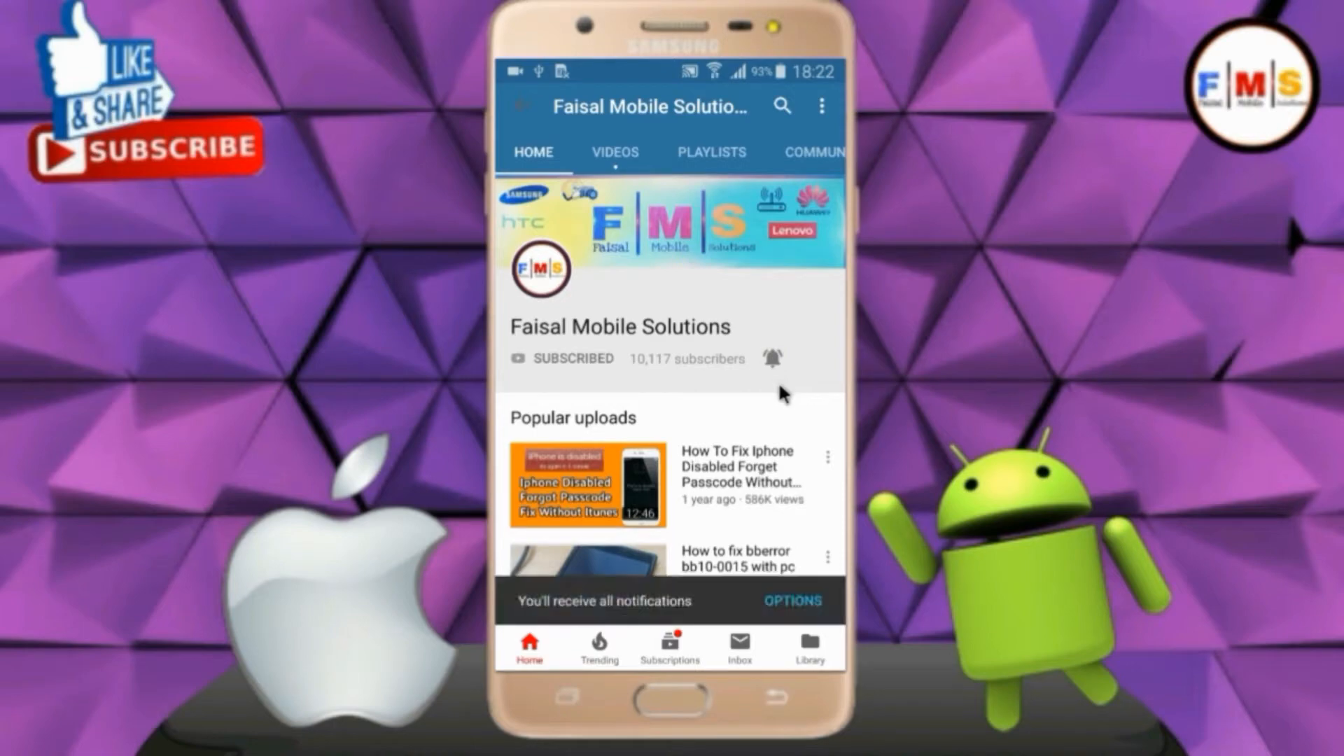
scroll(down, 3)
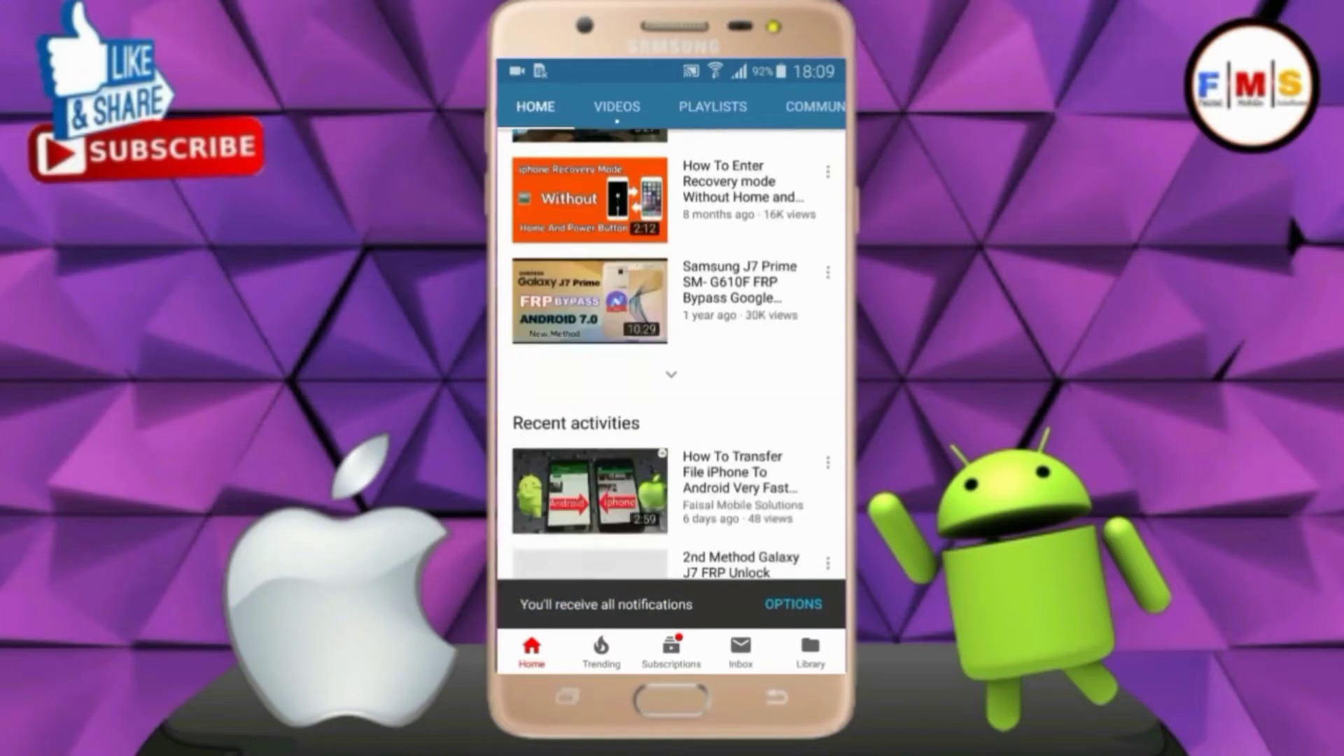